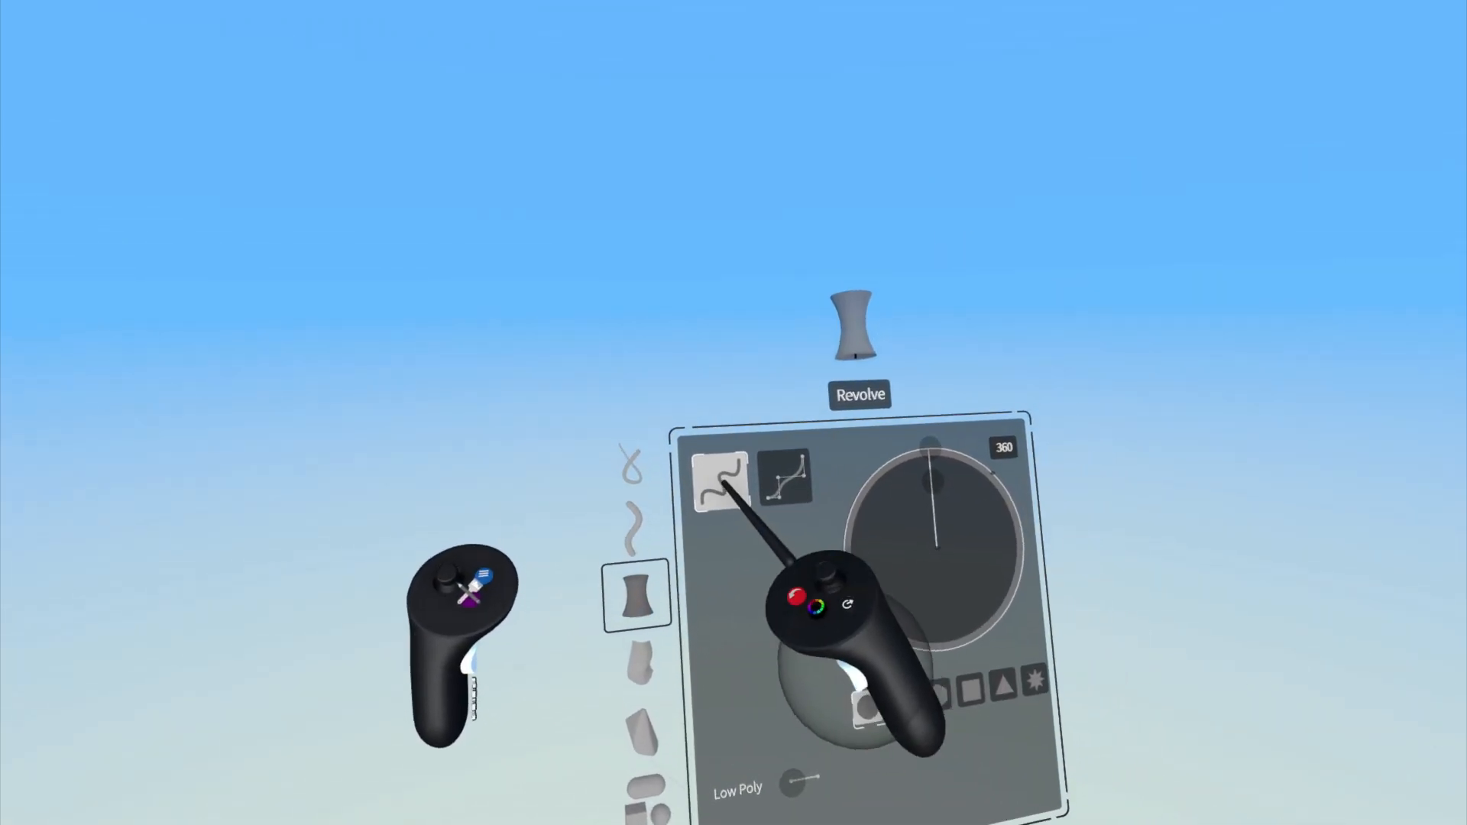
Step: Switch the Revolve tool from mixed input mode to control-point input
click(720, 481)
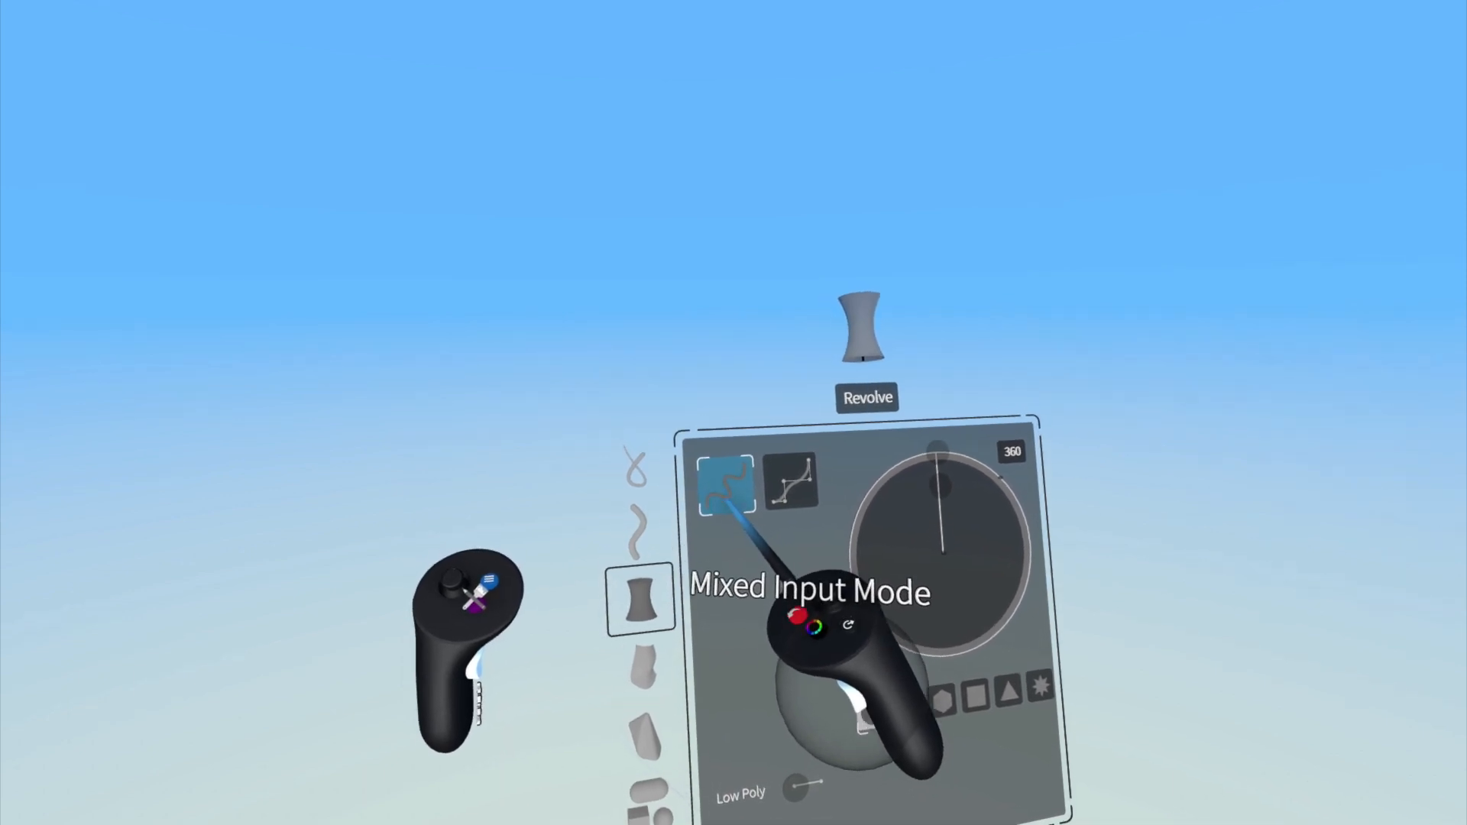
click(725, 484)
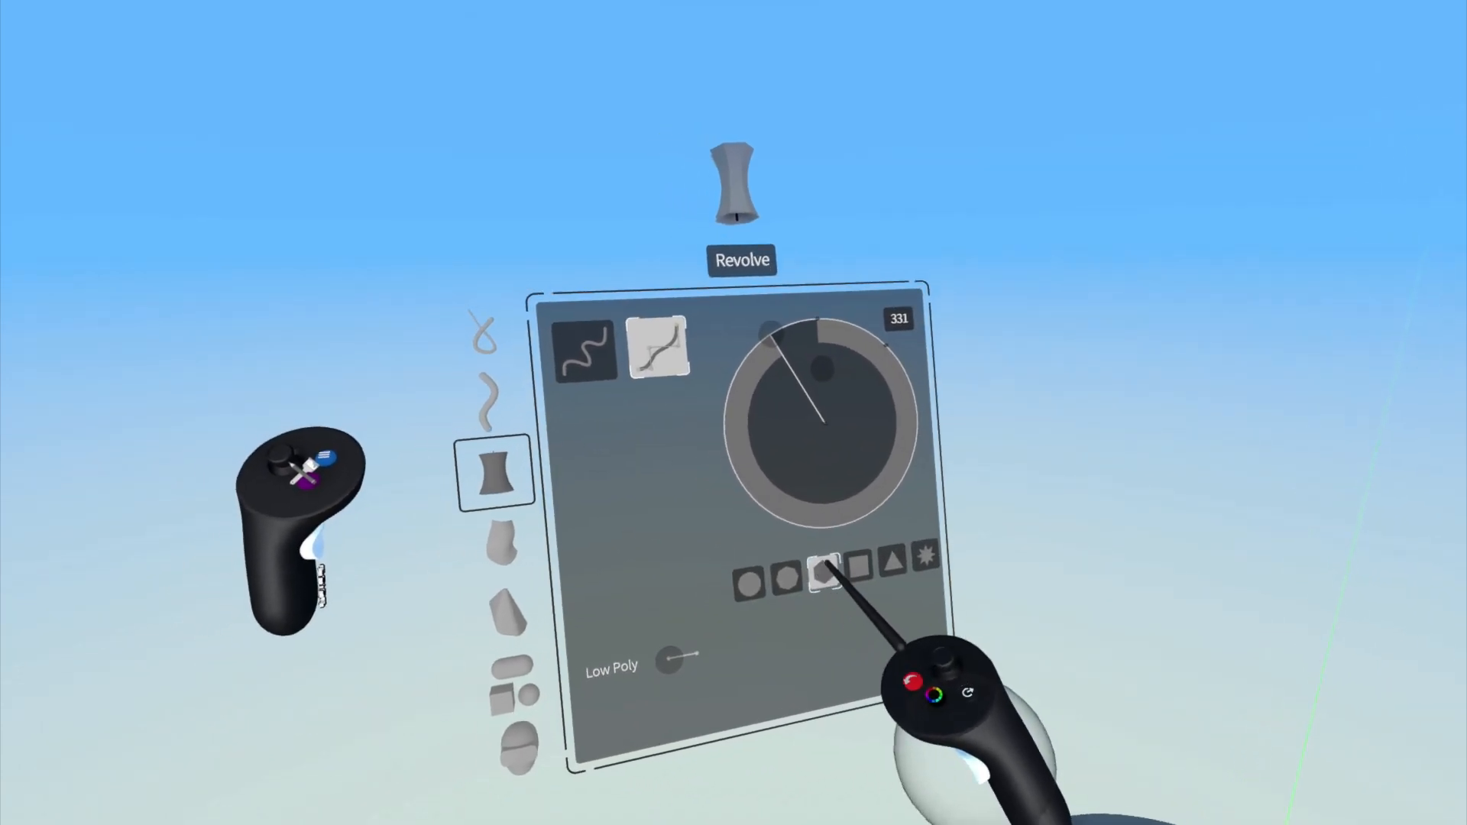
Step: Choose the hexagon profile for a 331-degree revolve sweep
click(823, 571)
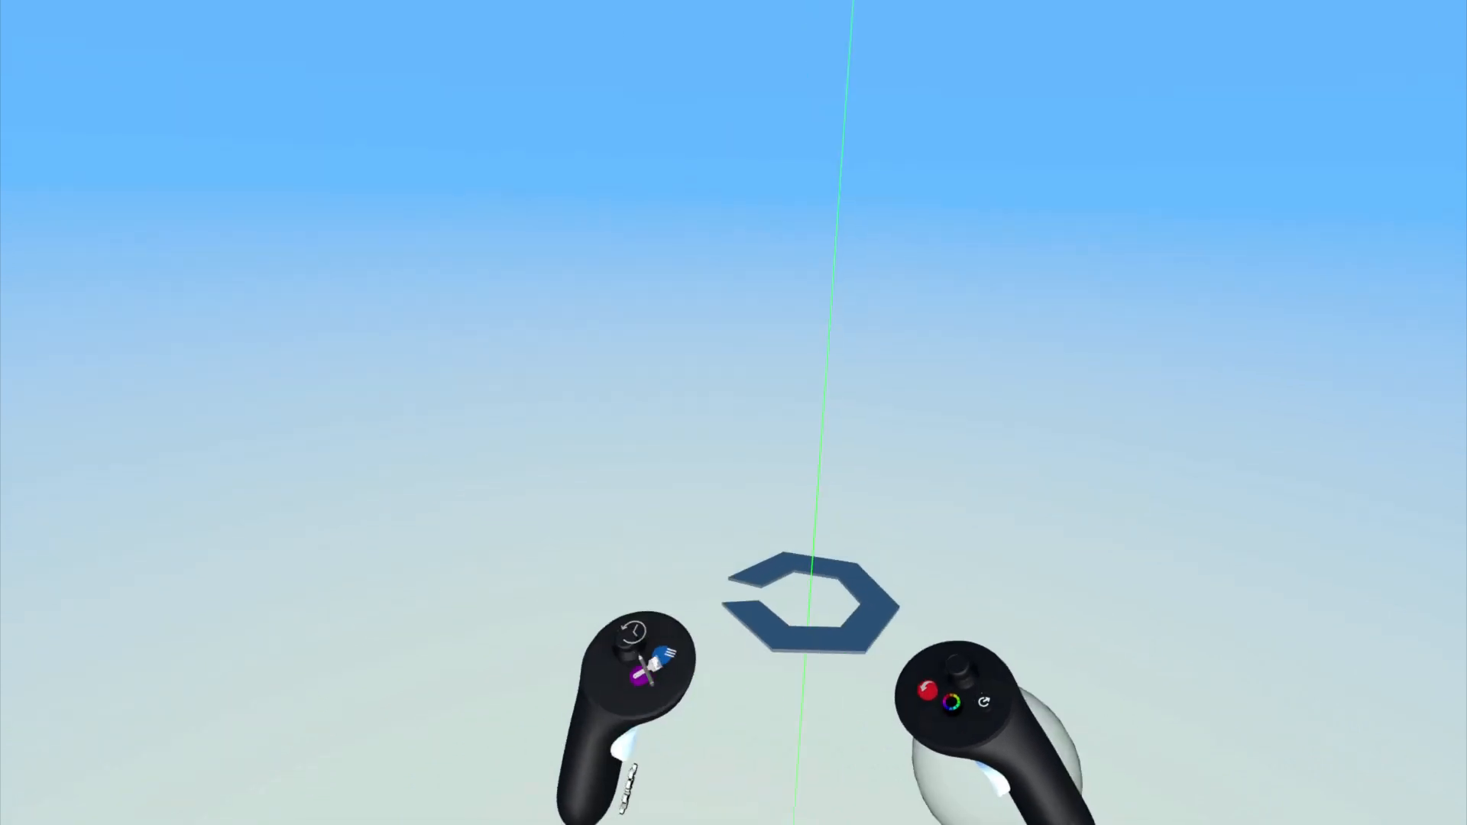